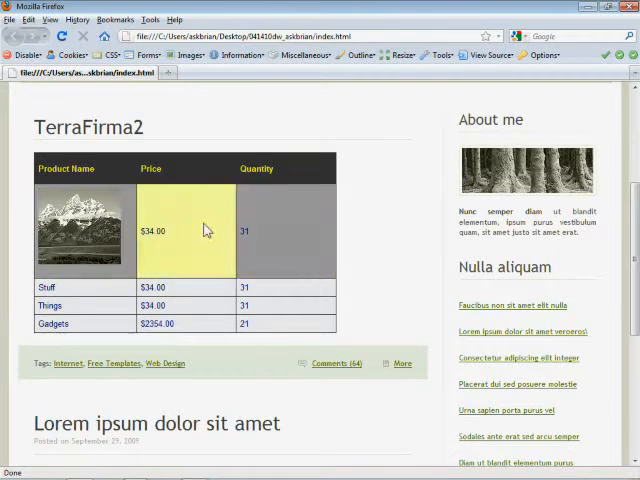
# - Select the product table's Price cell as the basis for a new CSS rule
pyautogui.click(158, 305)
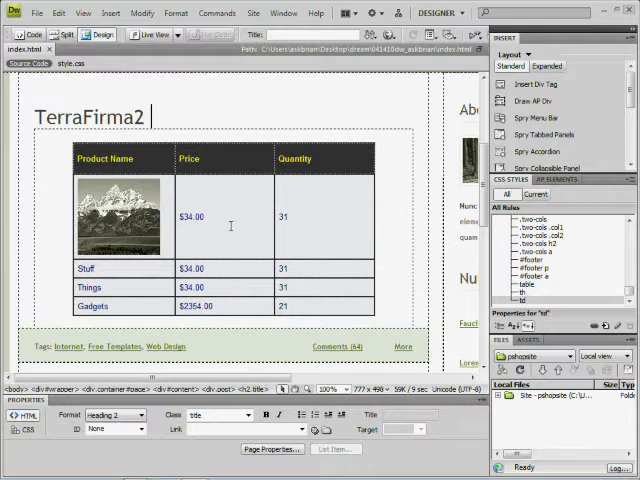
pyautogui.click(192, 217)
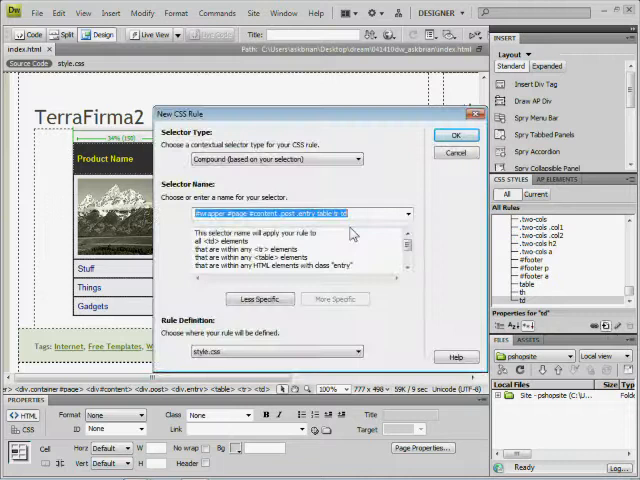
# - Name the new rule's selector td:hover and confirm it in style.css
pyautogui.click(260, 298)
pyautogui.write('td:hover')
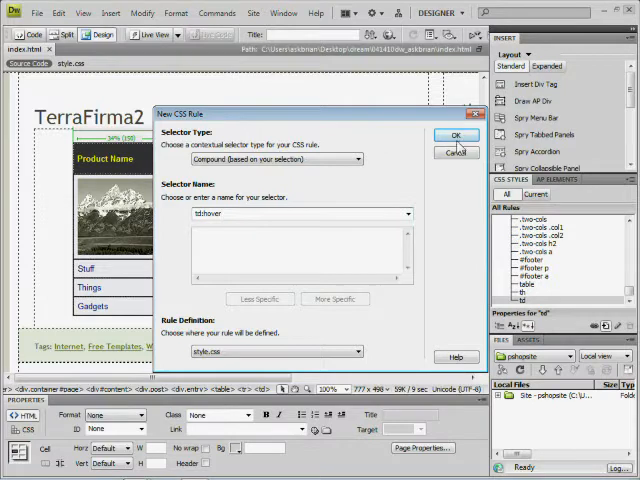
pyautogui.click(455, 135)
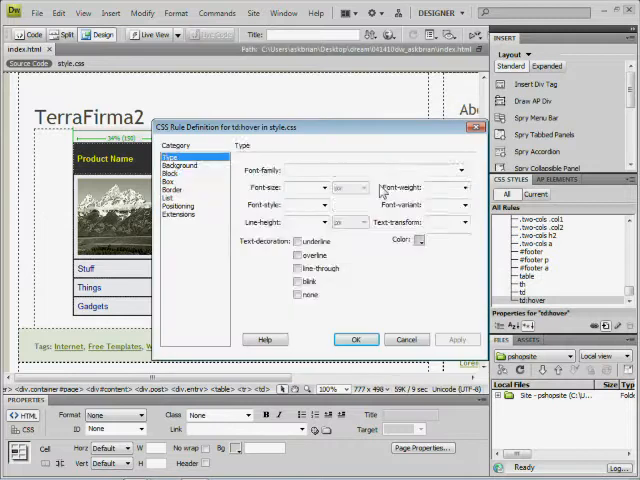
# - Give td:hover a #666 gray background color and start a browser preview
pyautogui.click(180, 165)
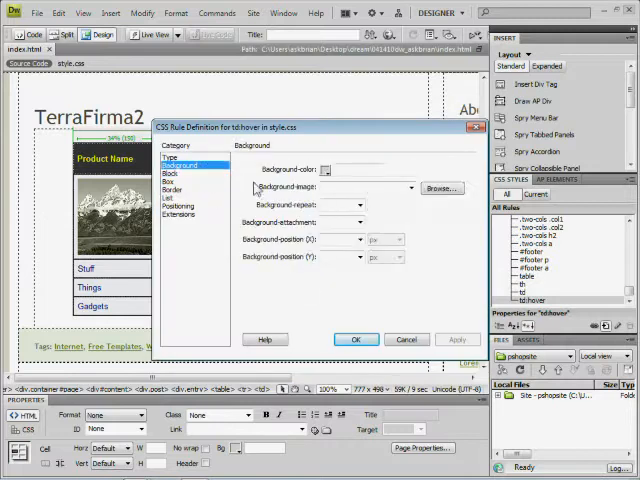
pyautogui.click(325, 170)
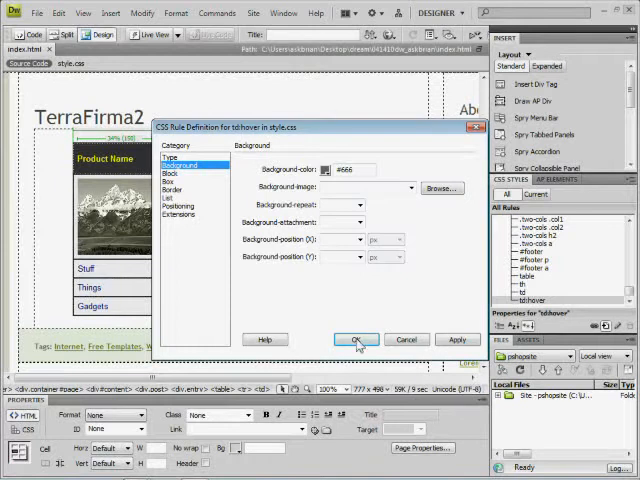
pyautogui.click(356, 339)
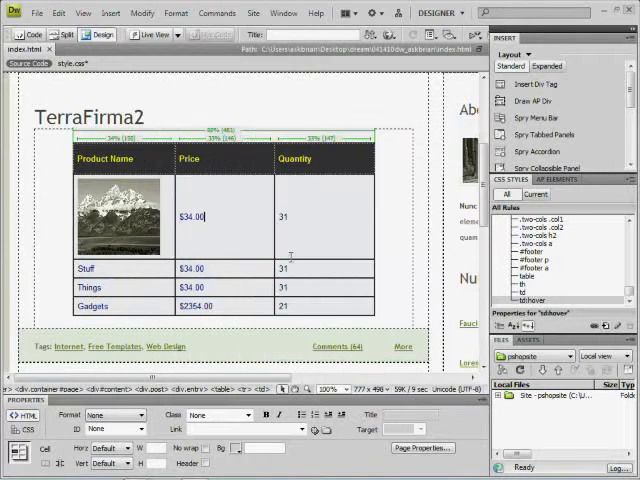
pyautogui.click(141, 35)
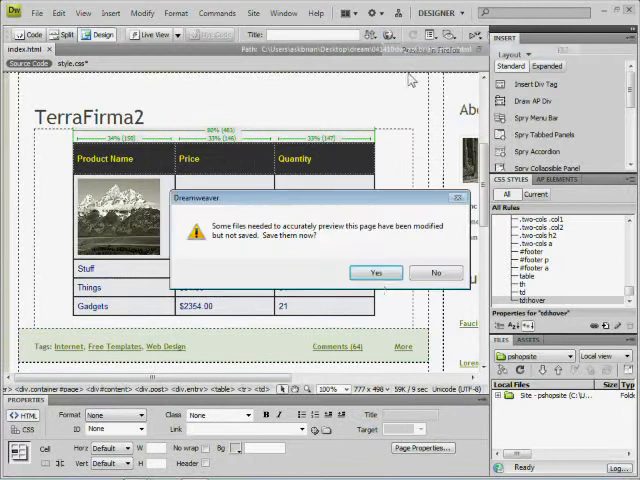
# - Save the modified files so Firefox previews the gray cell hover
pyautogui.click(375, 272)
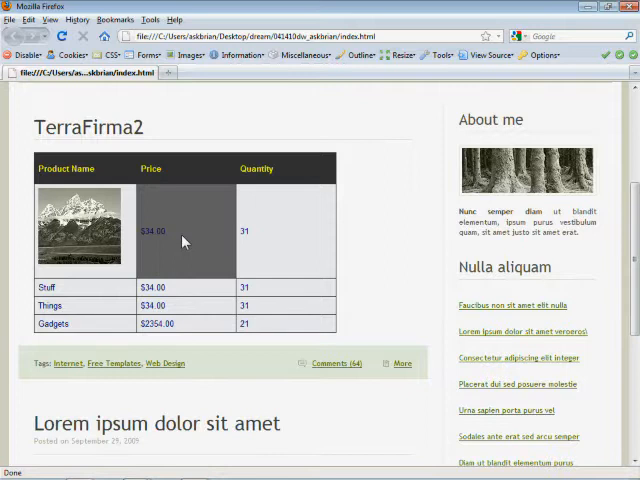
pyautogui.moveTo(255, 283)
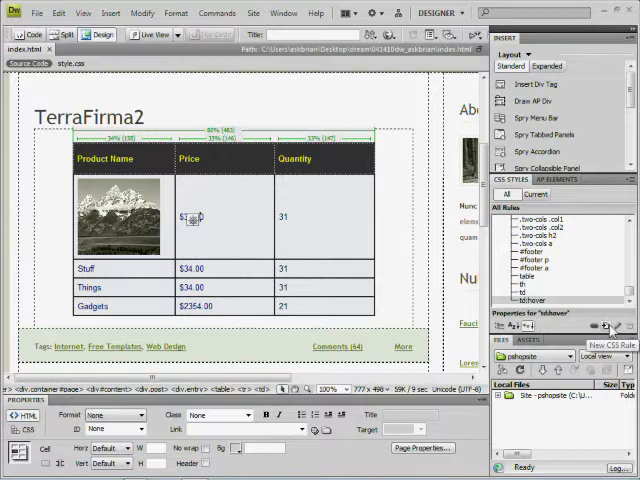
# - Add a second rule with selector tr:hover in style.css
pyautogui.click(608, 327)
pyautogui.write('tr:')
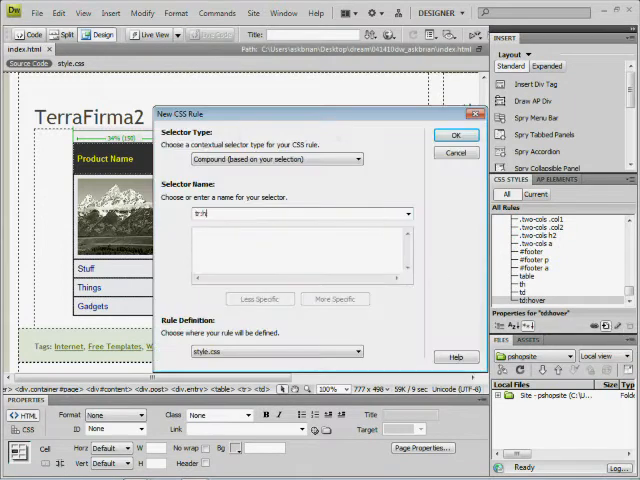
pyautogui.write('hover')
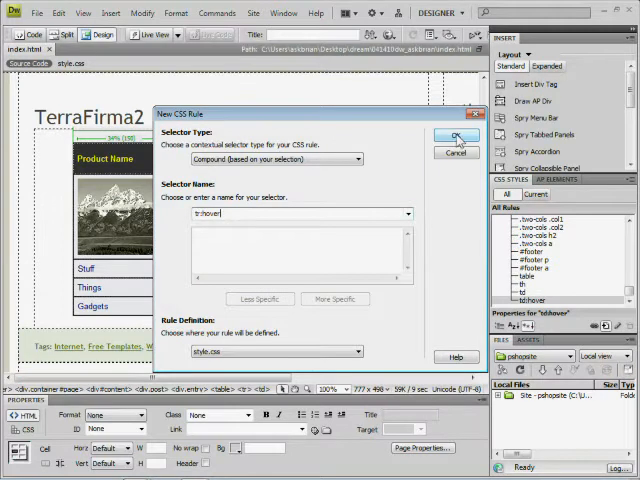
pyautogui.click(456, 136)
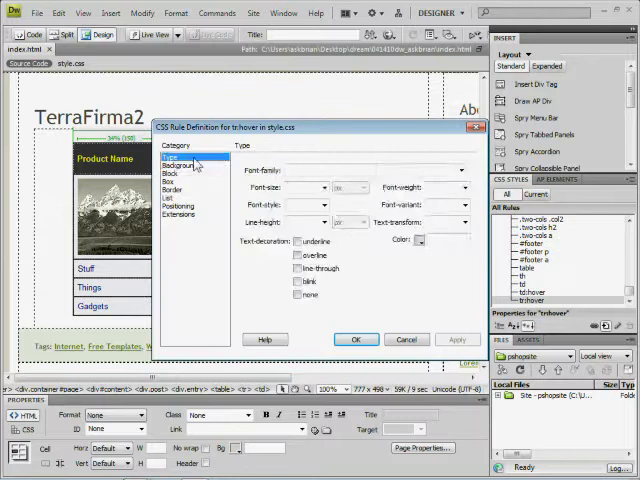
# - Set the tr:hover background color to pale yellow #FF6 and apply it
pyautogui.click(182, 165)
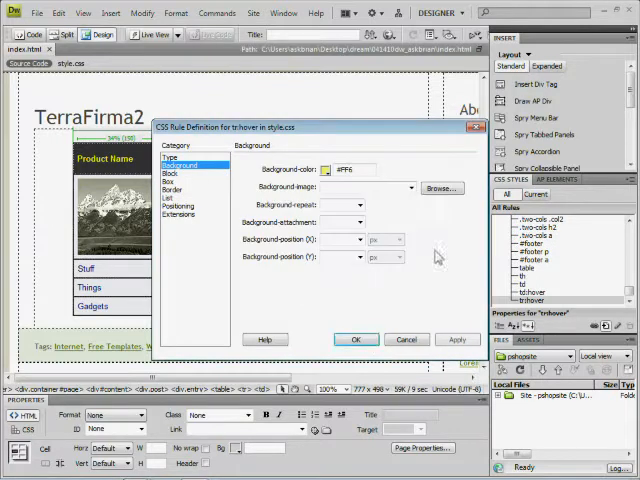
pyautogui.moveTo(356, 339)
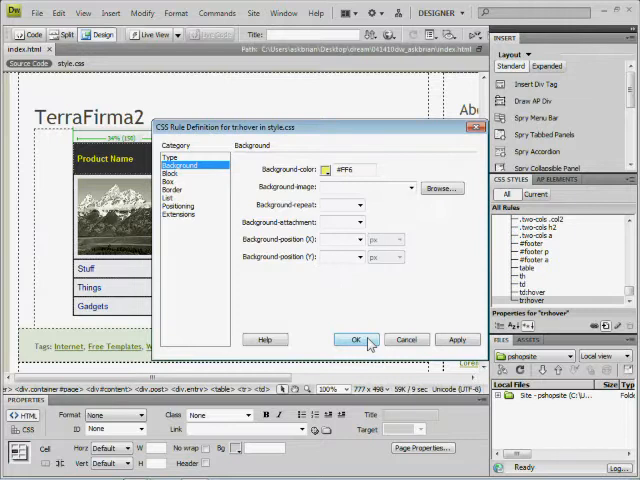
pyautogui.click(355, 339)
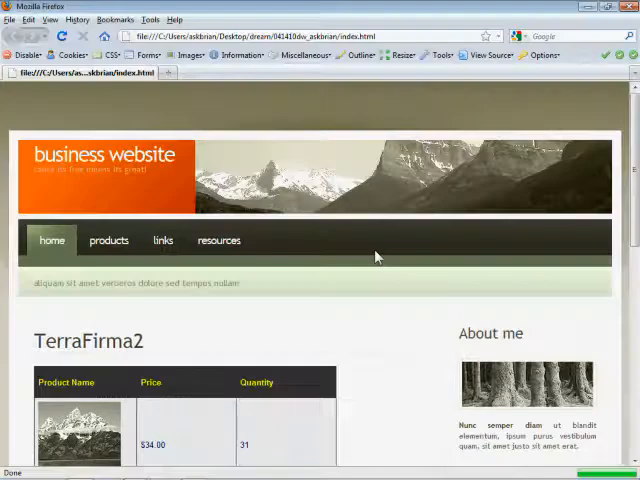
# - Hover the Things and Gadgets rows in Firefox to check yellow rows and gray cells
pyautogui.scroll(-3)
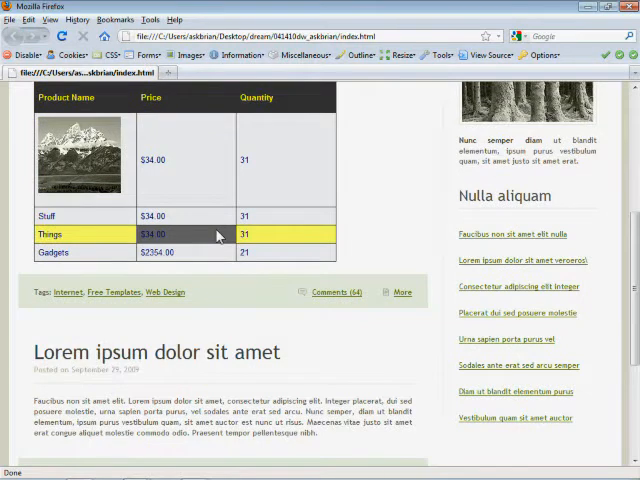
pyautogui.click(185, 252)
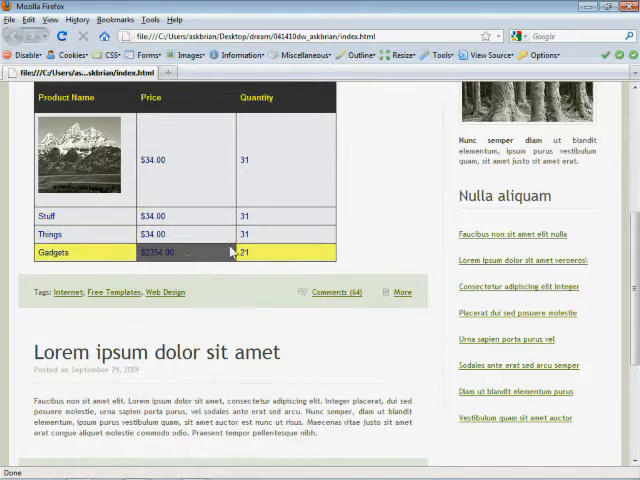
pyautogui.click(155, 233)
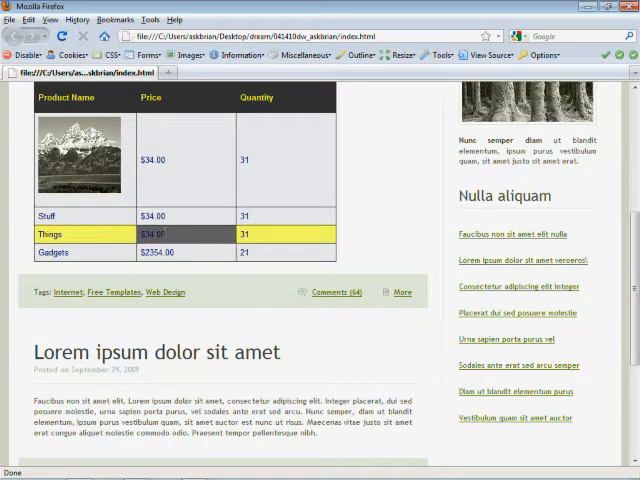